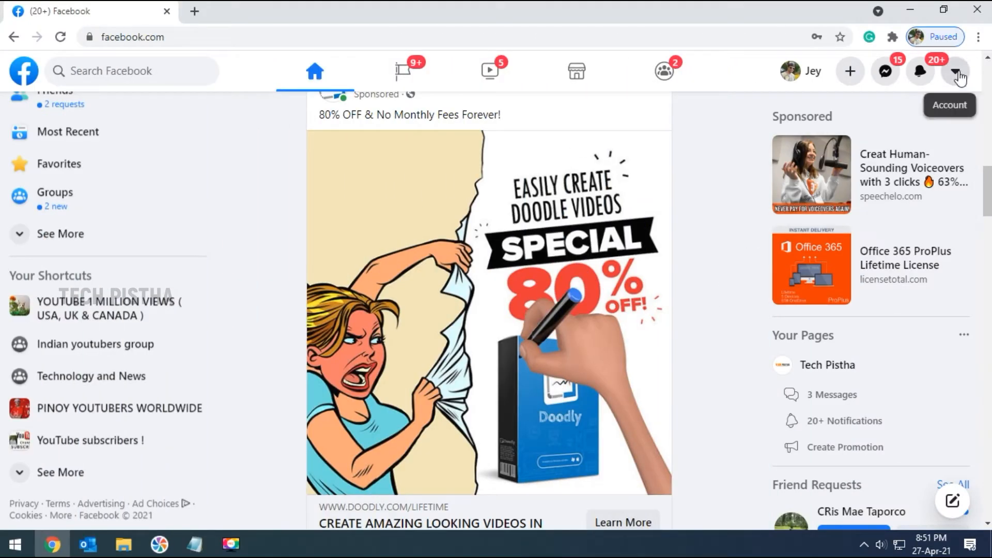
From the account menu, go to Settings & Privacy > Settings > Your Facebook Information
left_click(956, 70)
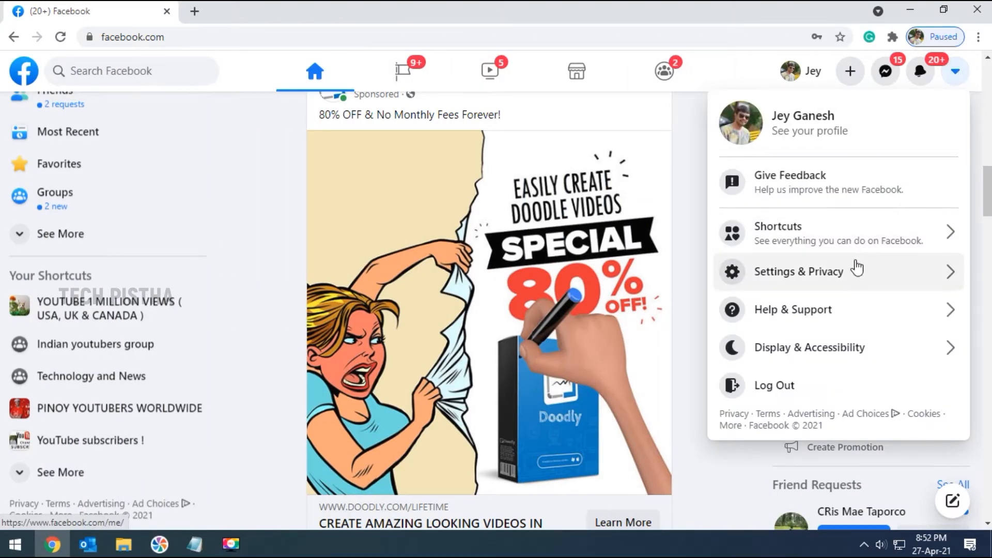
mouse_move(809, 282)
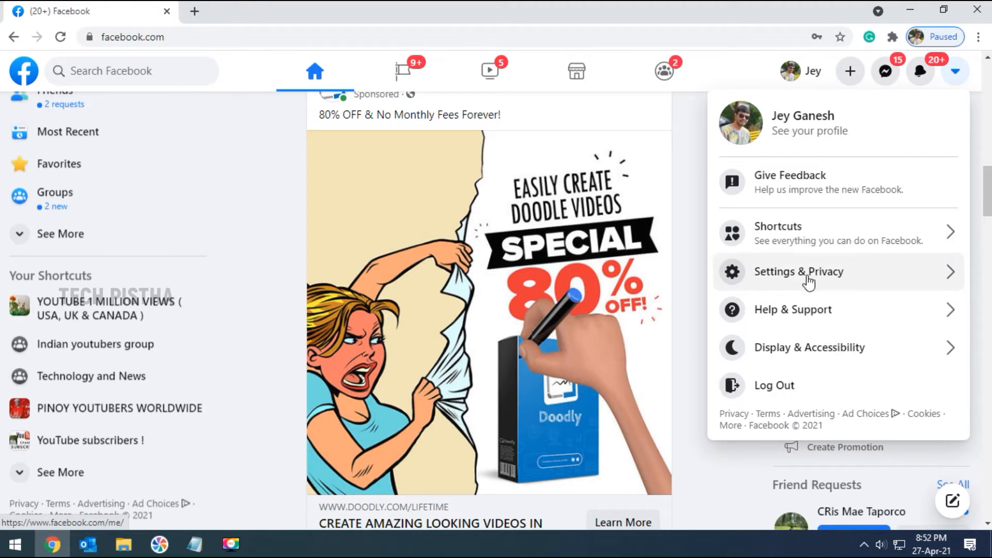
left_click(799, 271)
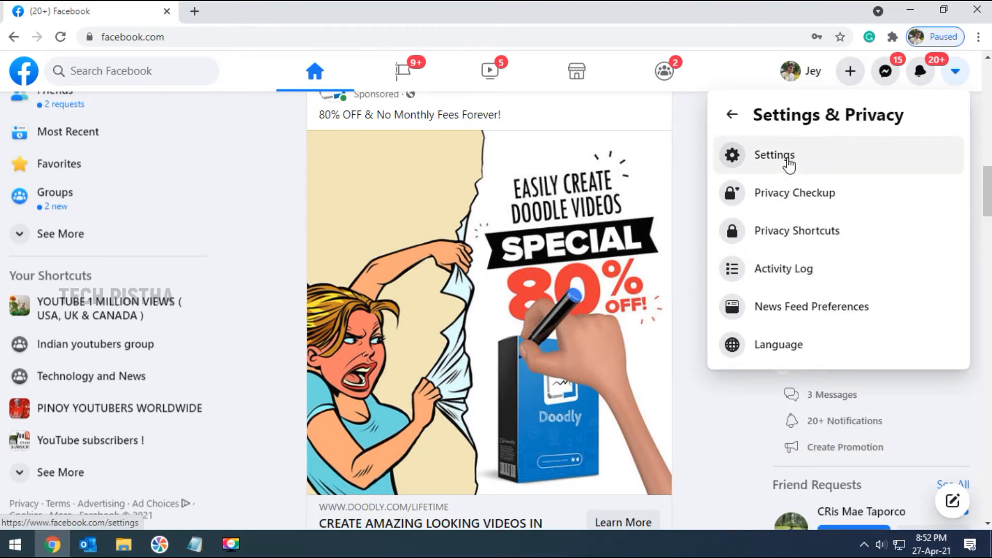
left_click(773, 155)
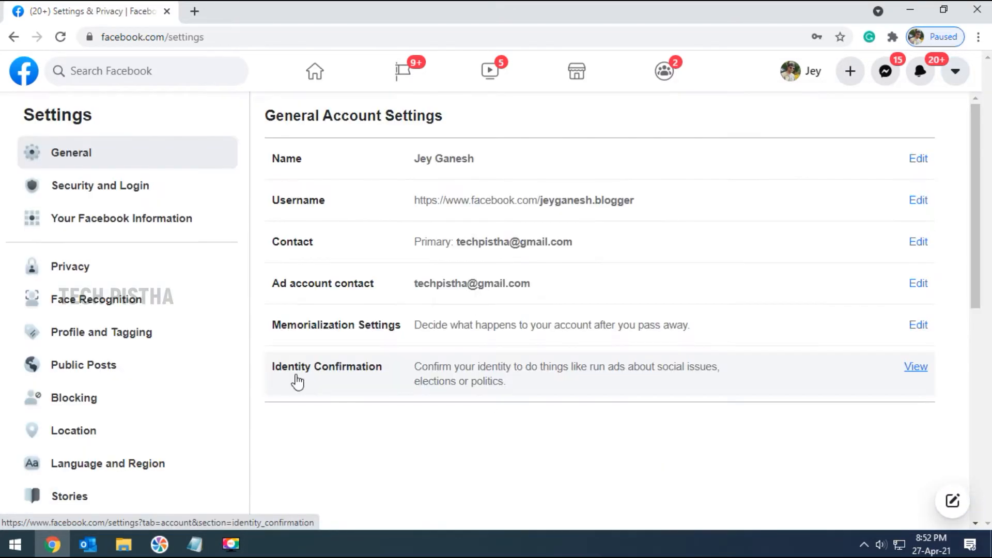
mouse_move(121, 218)
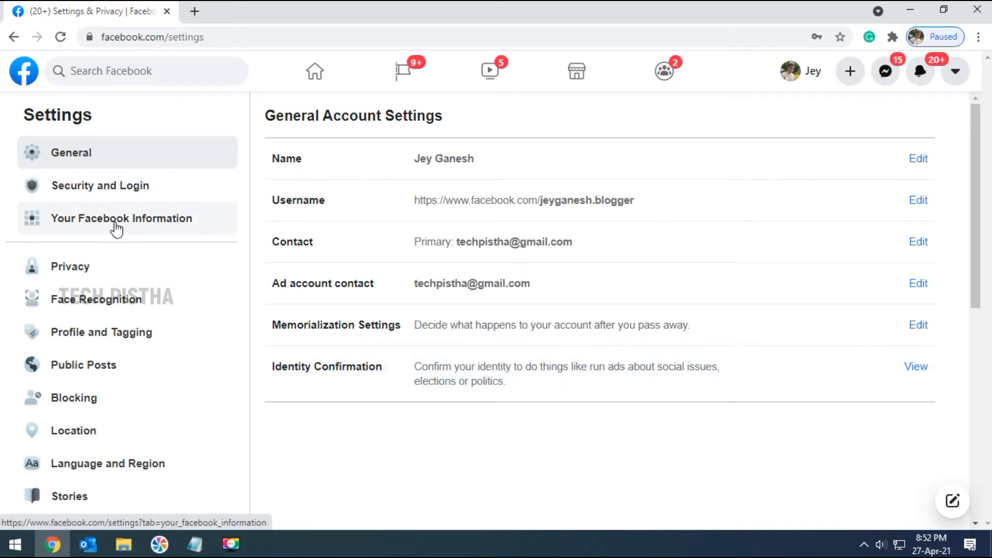
left_click(121, 218)
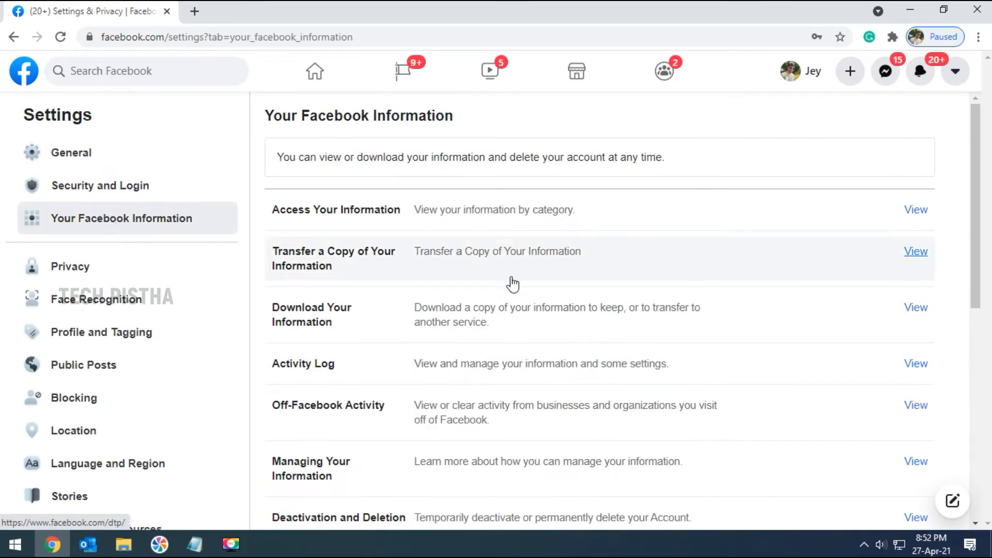
mouse_move(302, 315)
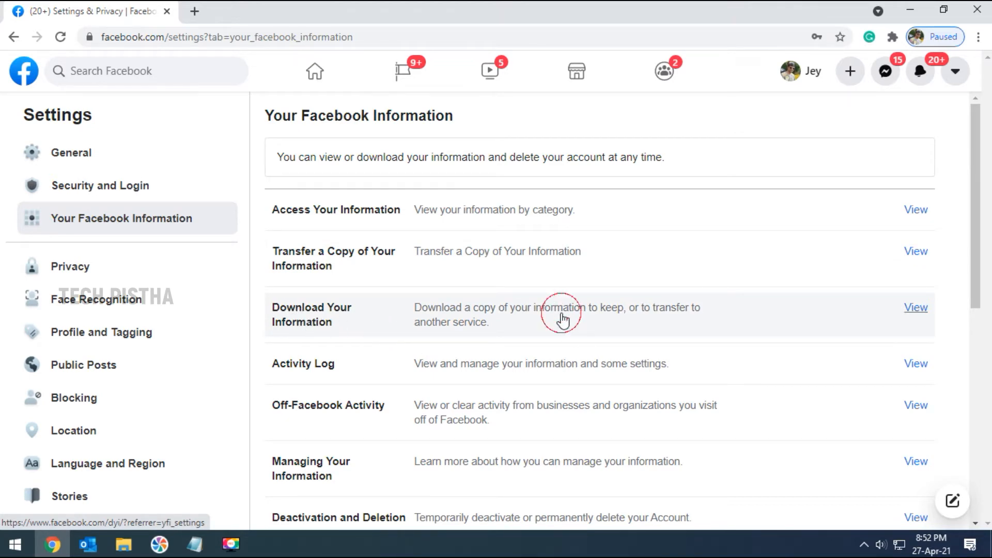
Open Download Your Information and scroll through the list of information categories
left_click(915, 307)
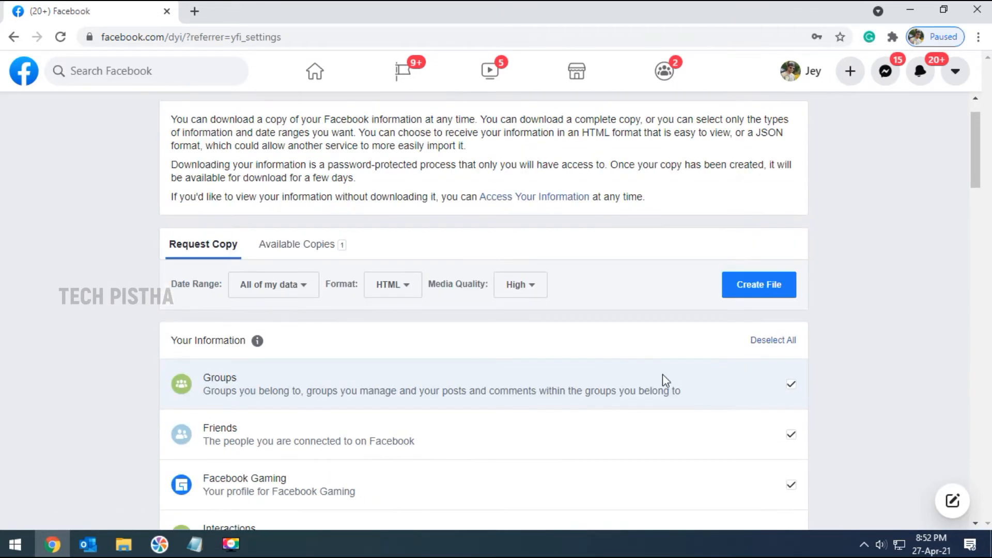
scroll("down", 3)
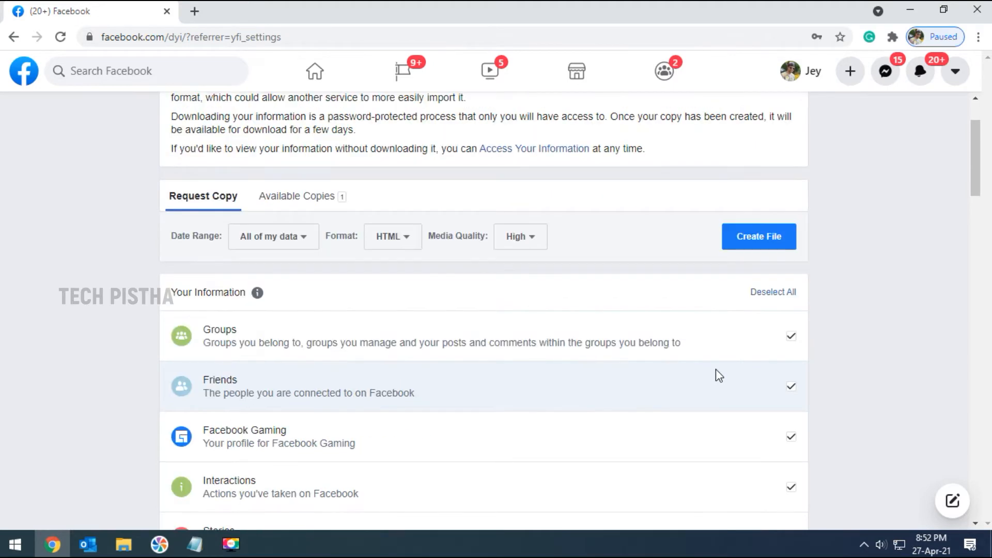
scroll("down", 3)
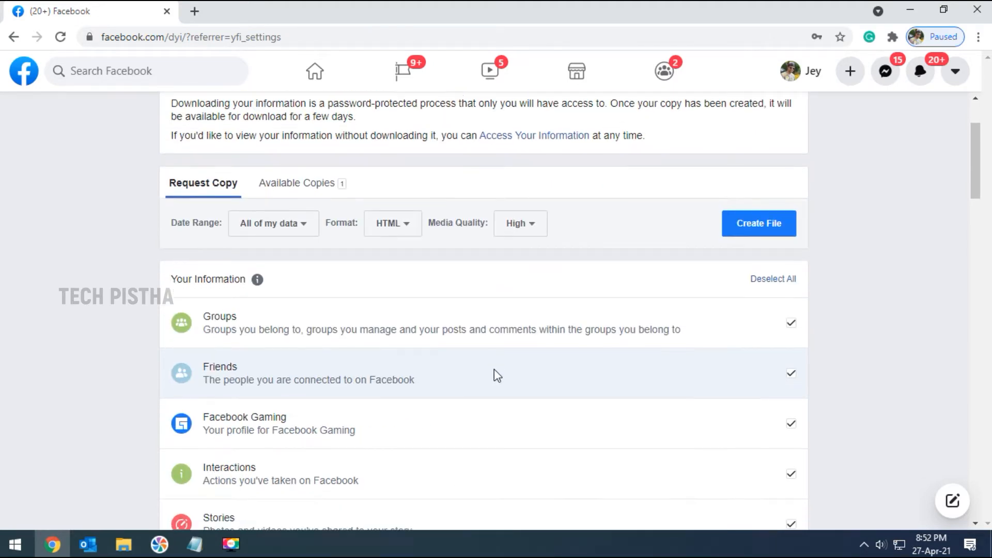
scroll("down", 3)
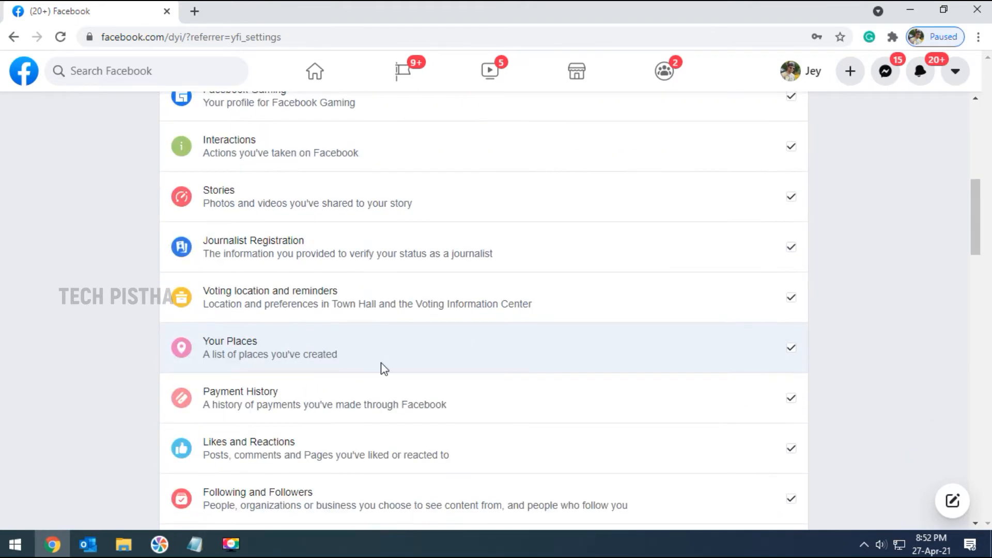
scroll("down", 3)
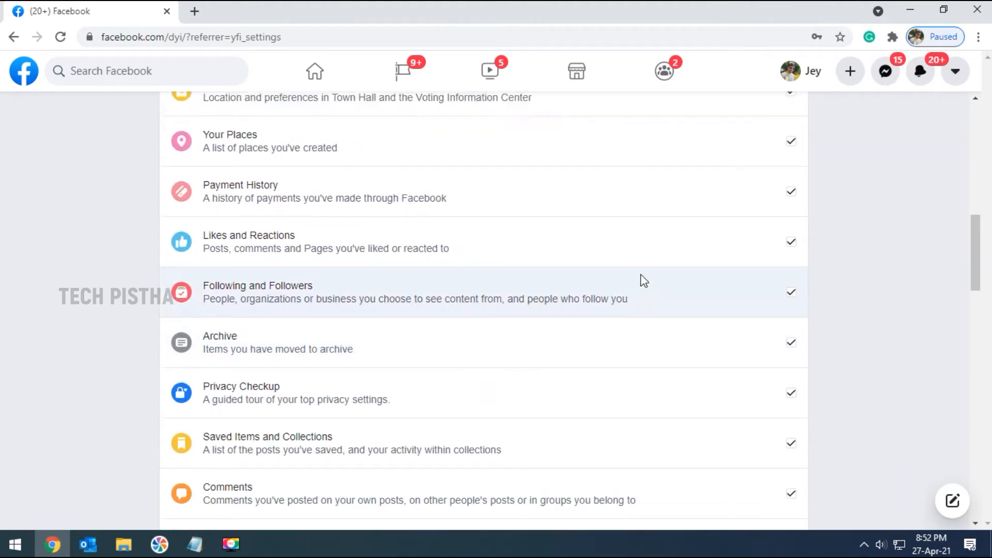
scroll("up", 3)
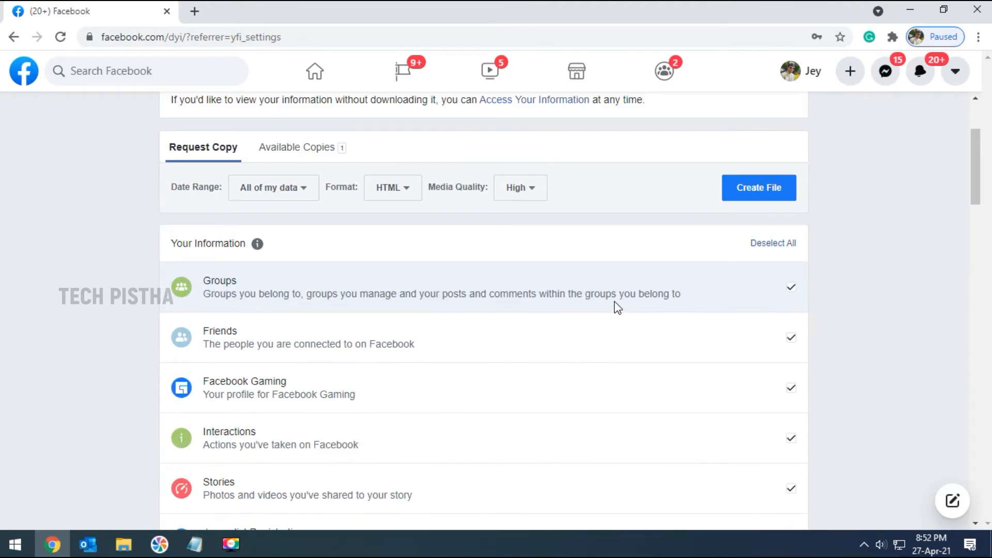
Deselect all information categories, tick Friends, and review the category list
left_click(773, 242)
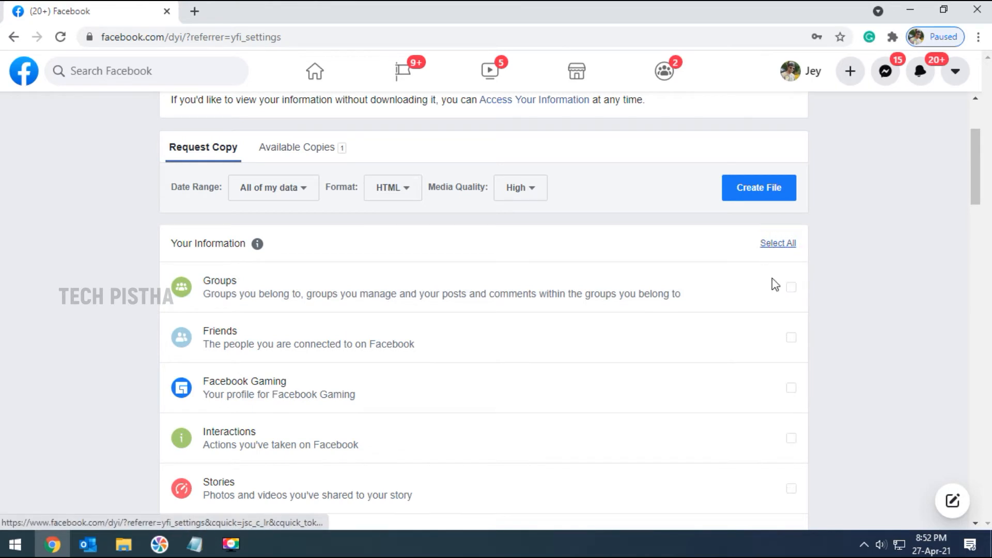
scroll("down", 3)
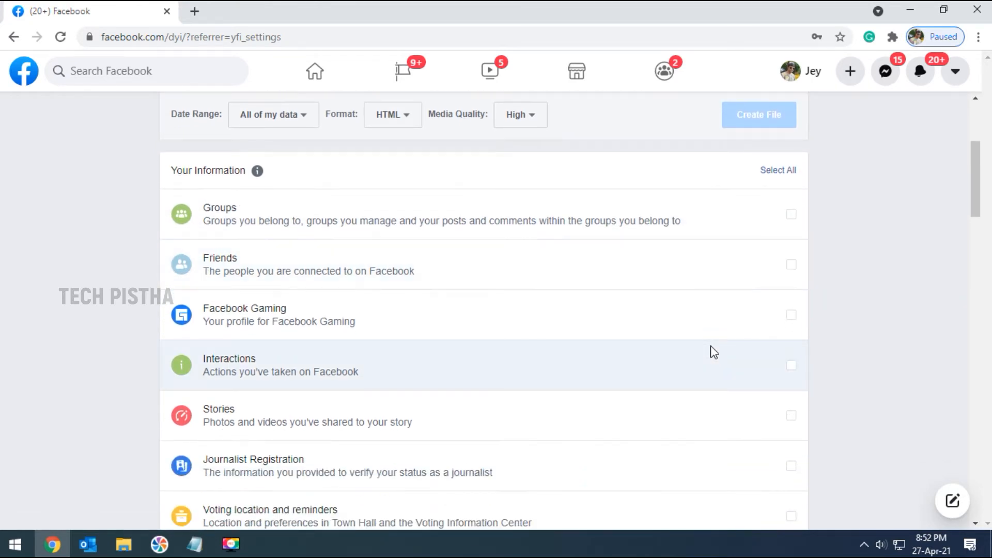
left_click(791, 264)
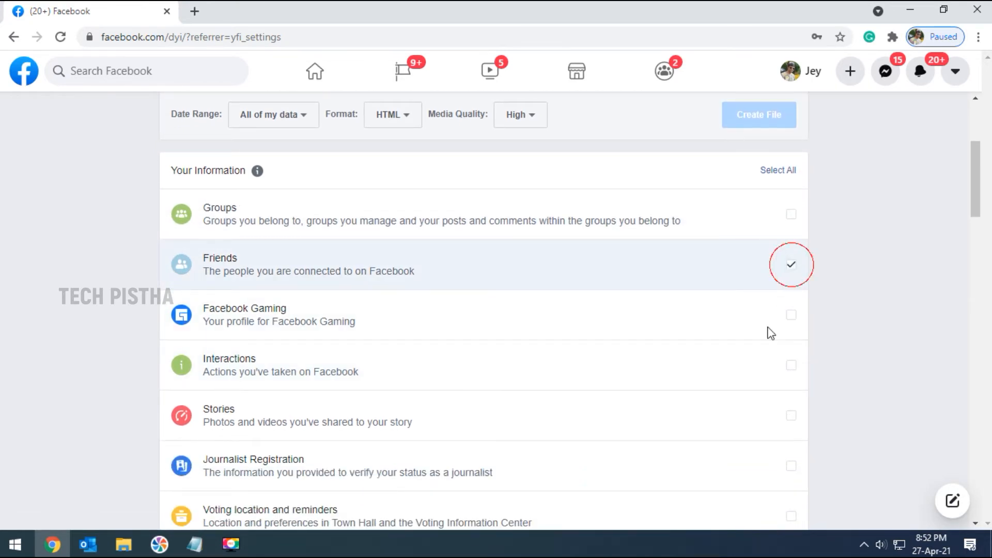
scroll("down", 3)
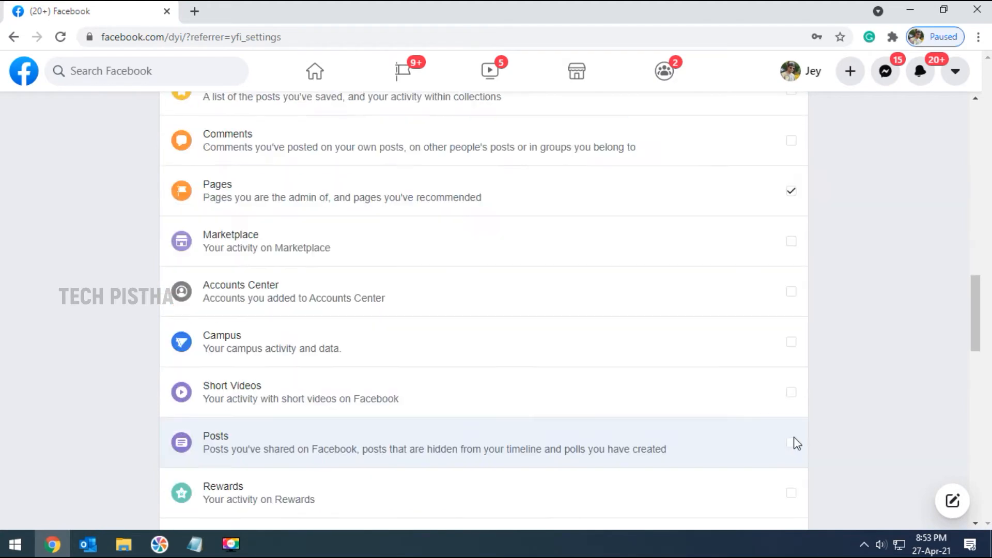
scroll("up", 3)
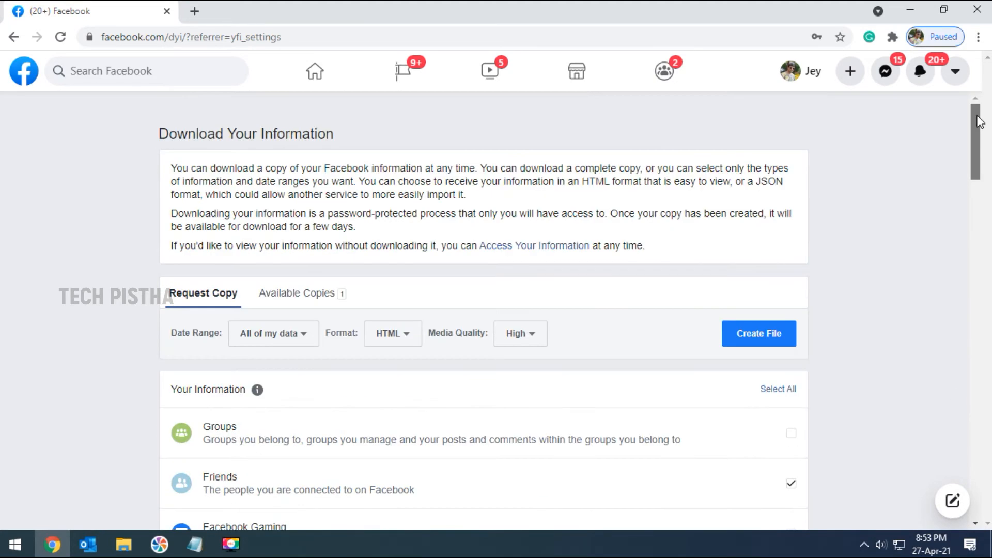
scroll("down", 3)
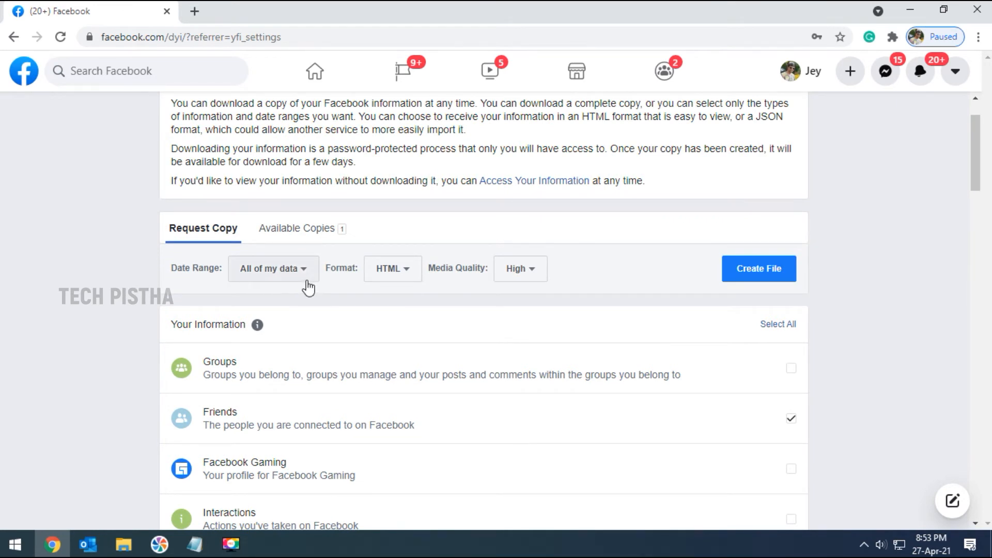
mouse_move(307, 273)
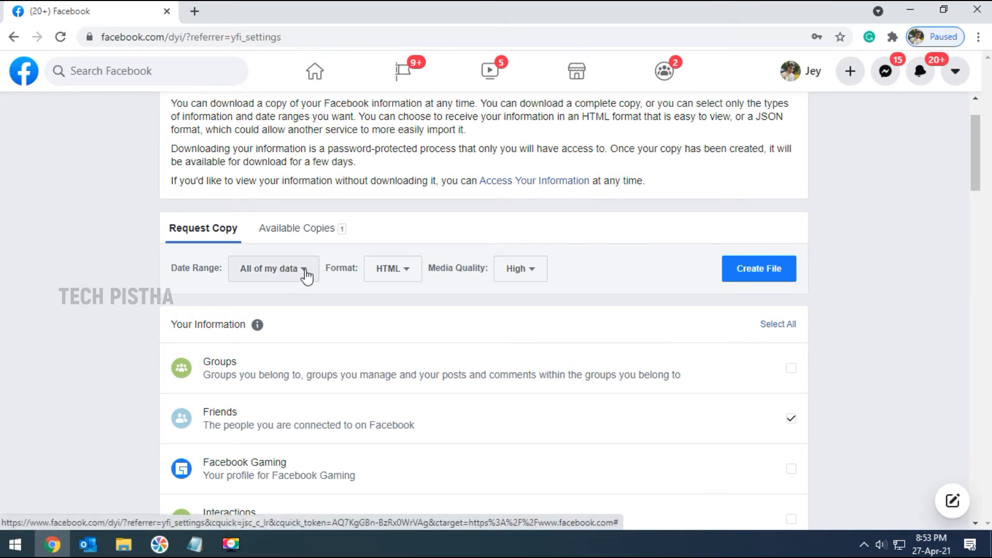
mouse_move(253, 285)
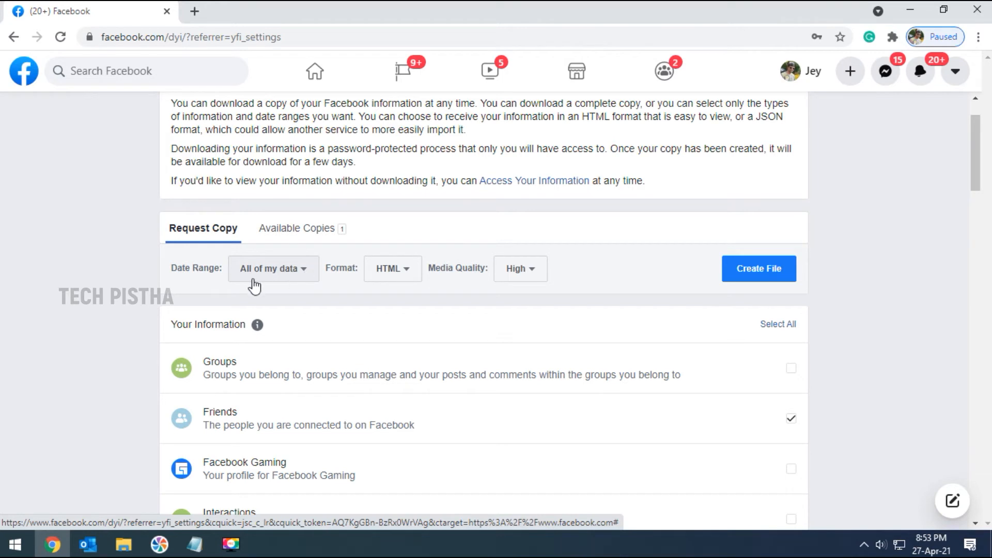
mouse_move(298, 283)
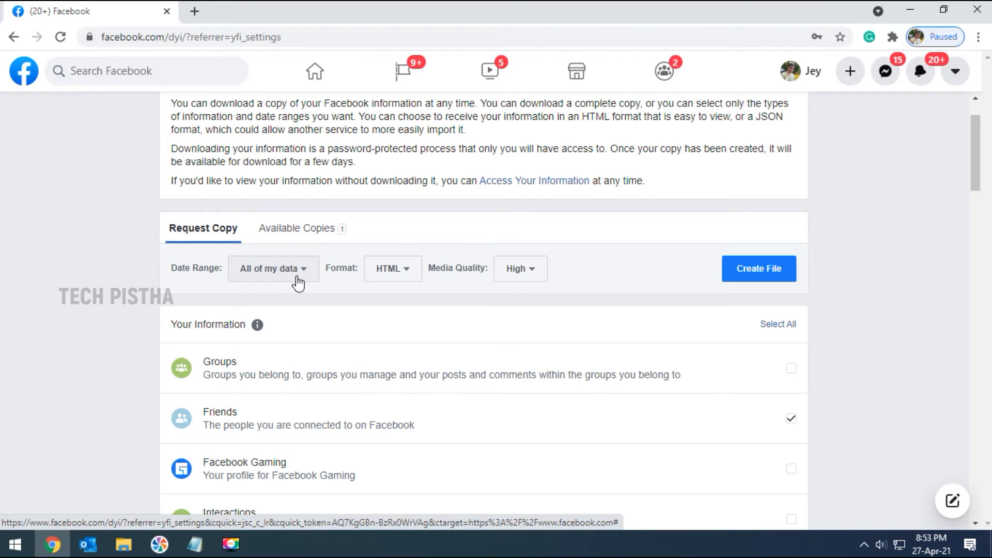
mouse_move(303, 274)
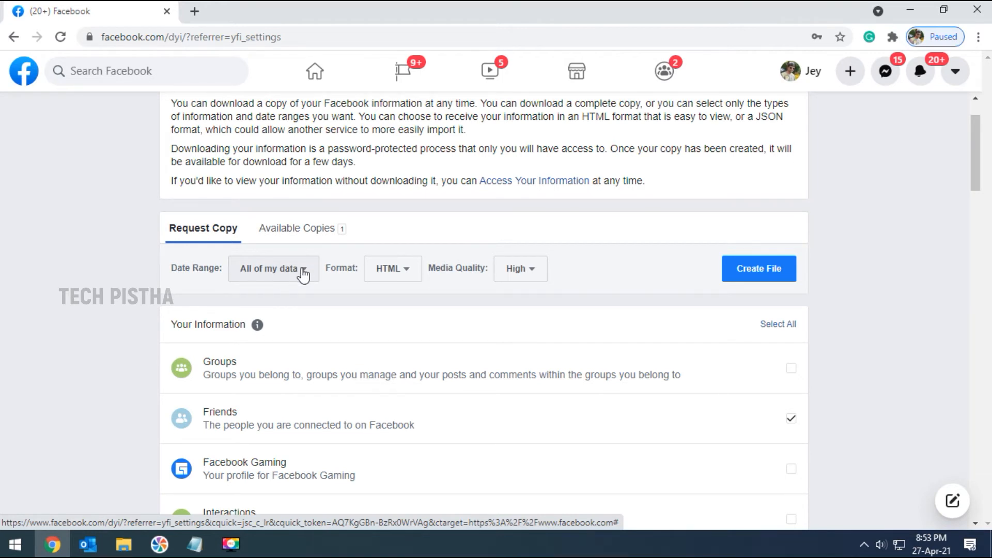
Open the Date Range calendar and choose a start year from its year list
left_click(272, 268)
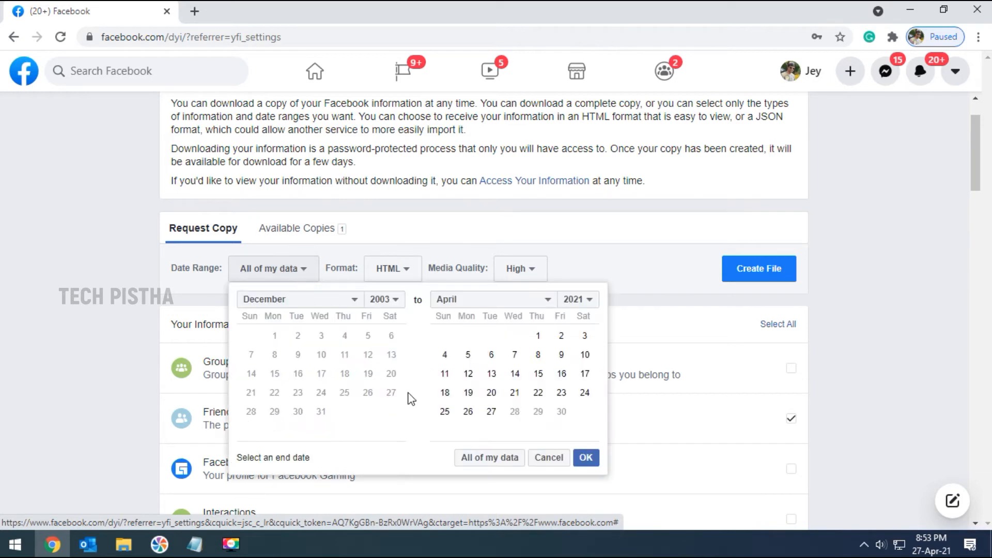
left_click(383, 299)
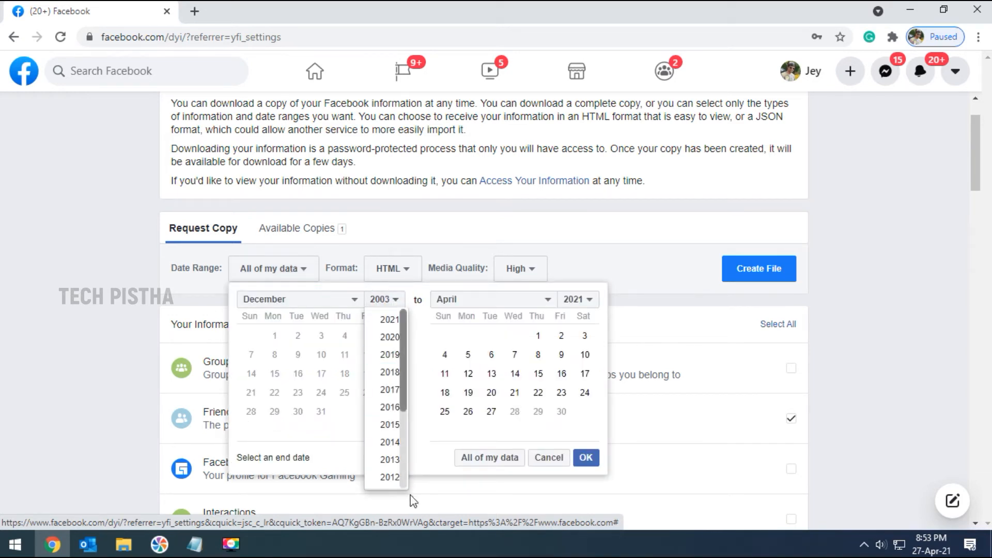
left_click(390, 319)
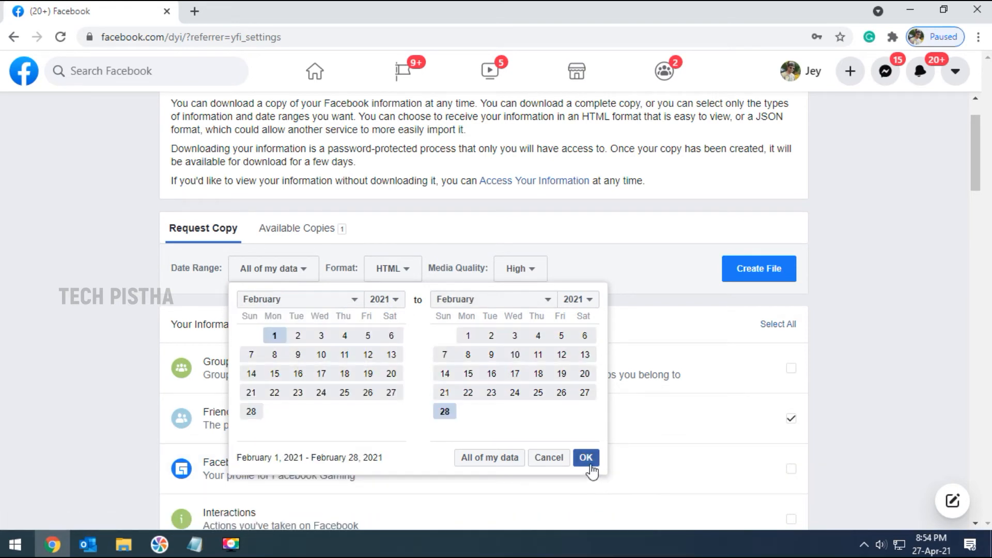
Confirm the Feb 1–28, 2021 range, keep HTML format, and select High media quality
left_click(584, 458)
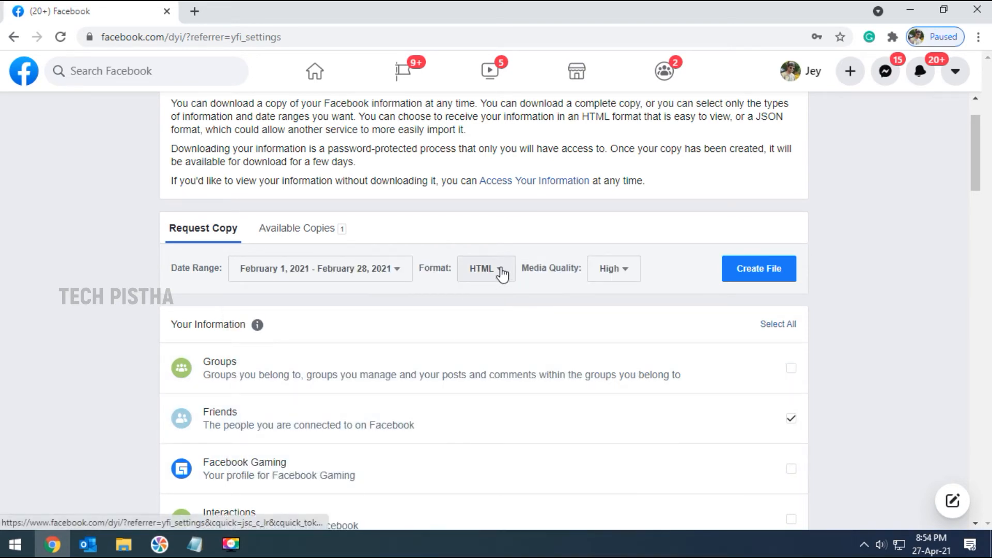
left_click(484, 268)
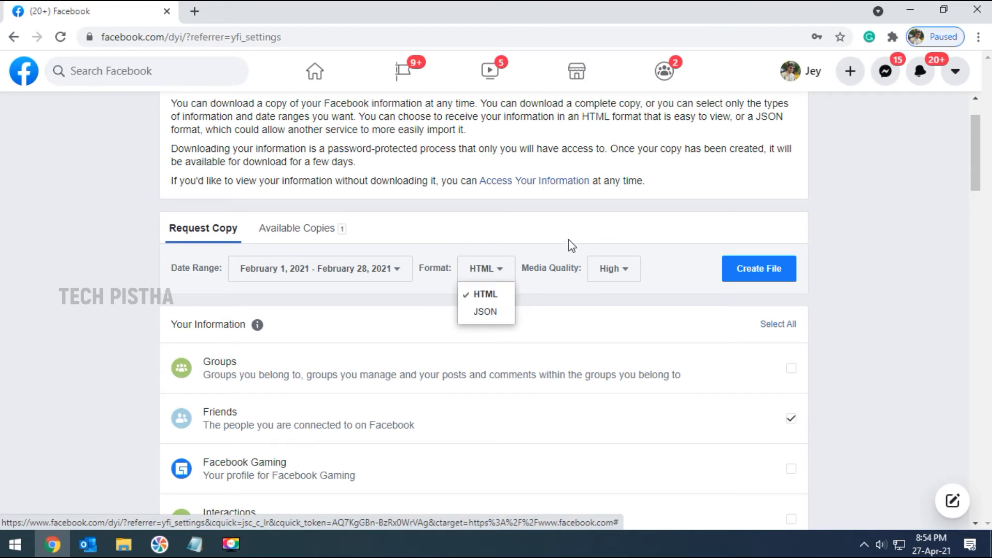
left_click(613, 268)
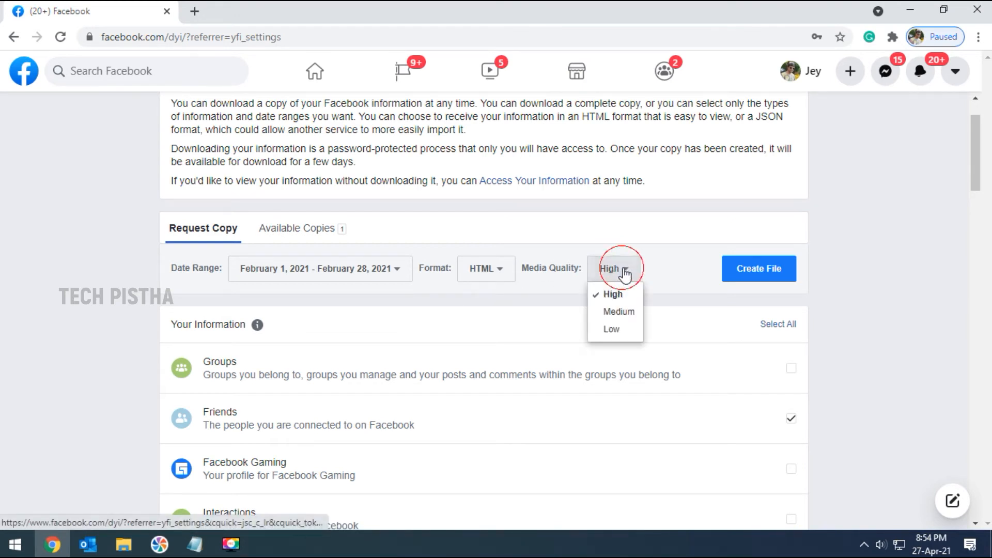
mouse_move(626, 271)
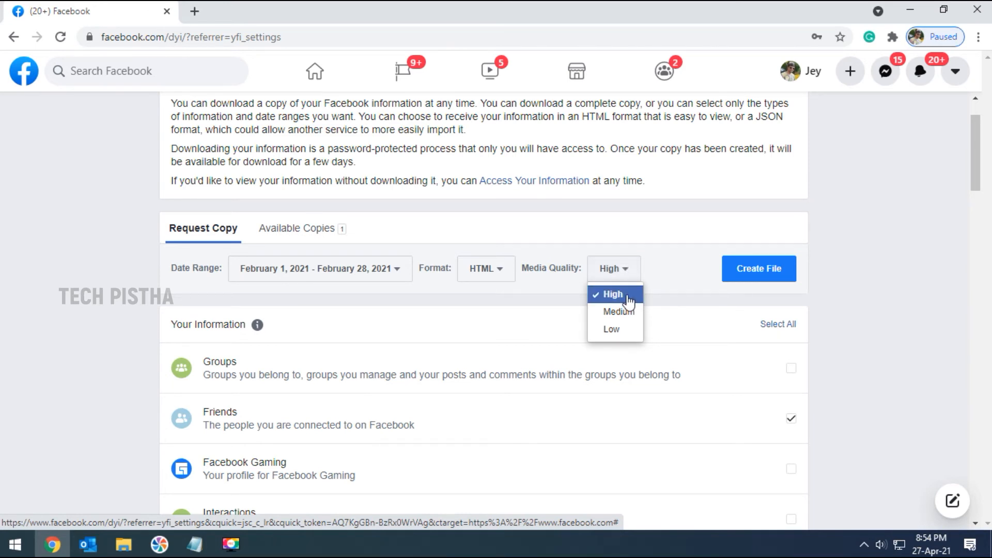
left_click(611, 294)
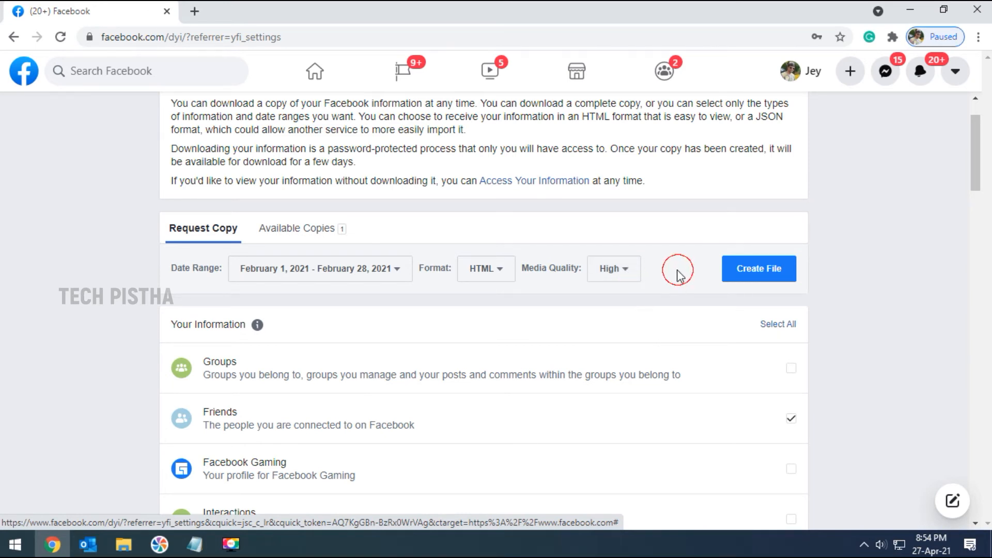
mouse_move(764, 279)
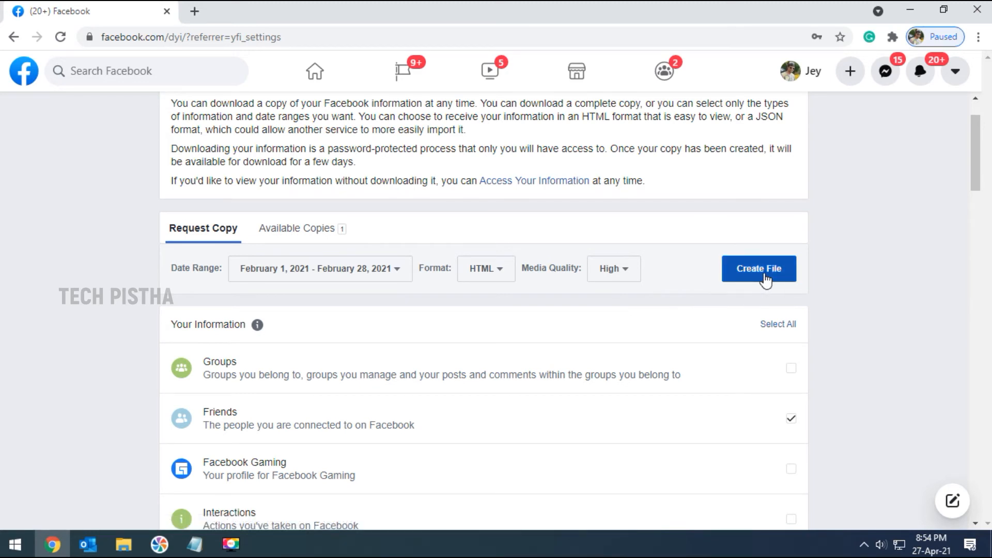
Create the February 2021 file, then redownload the earlier copy and show its zip
left_click(758, 268)
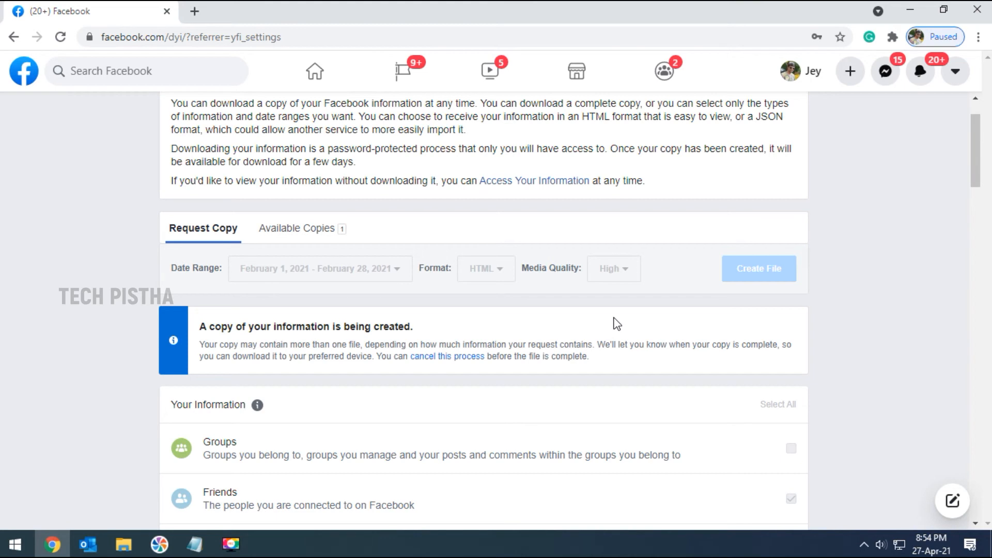
mouse_move(296, 228)
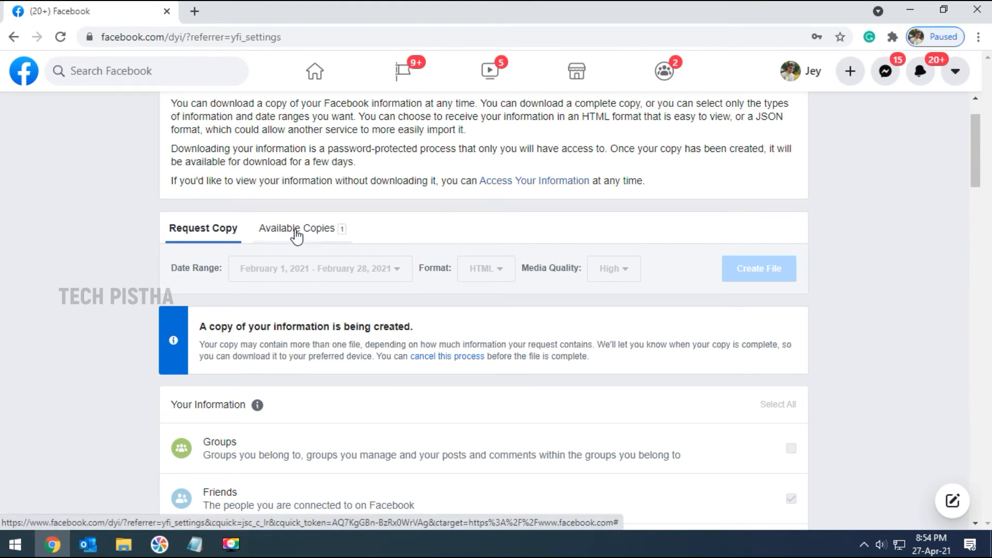
left_click(297, 228)
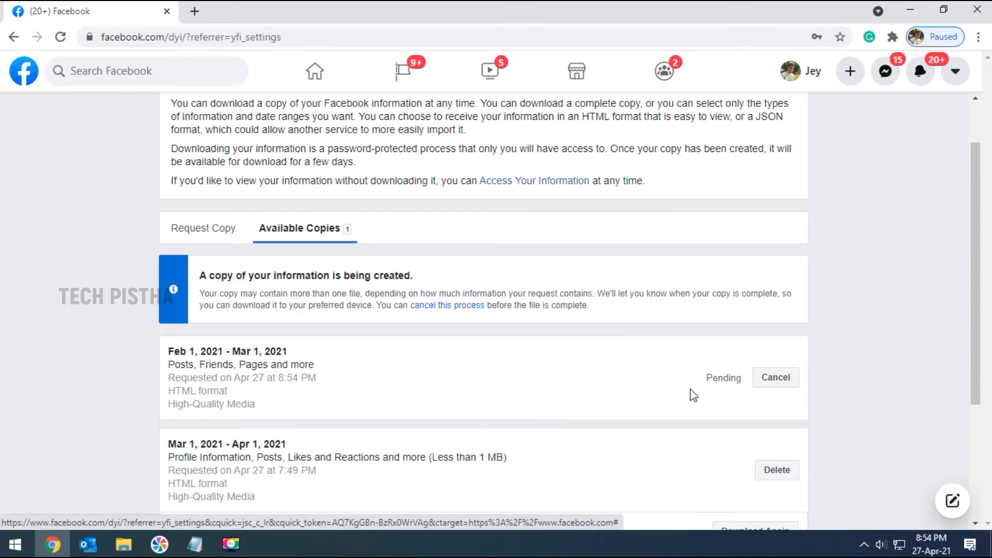
mouse_move(724, 392)
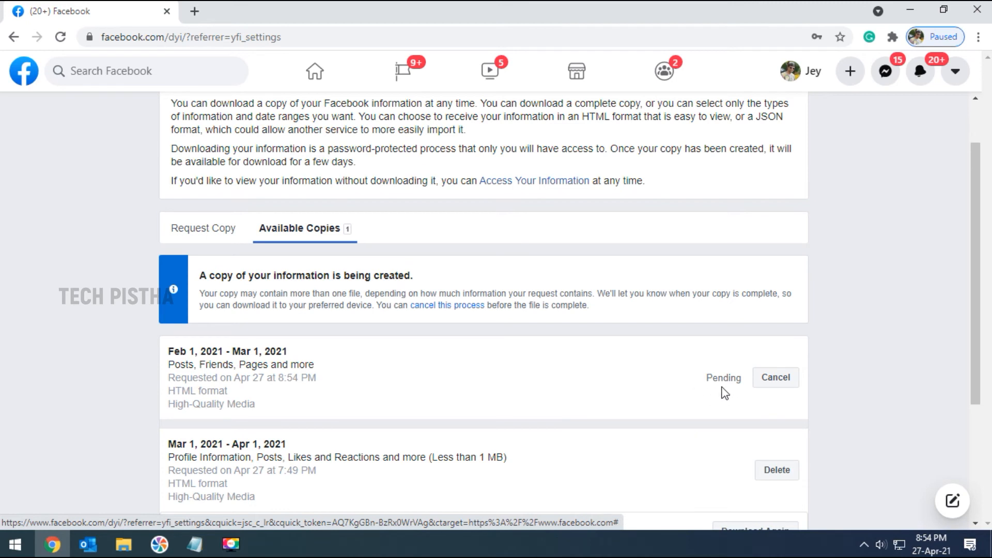
mouse_move(637, 397)
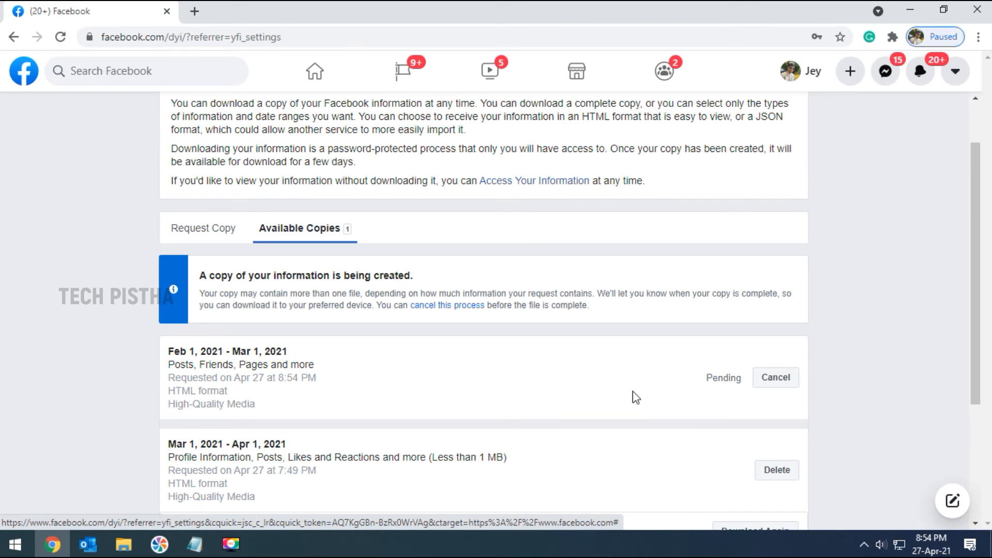
scroll("down", 3)
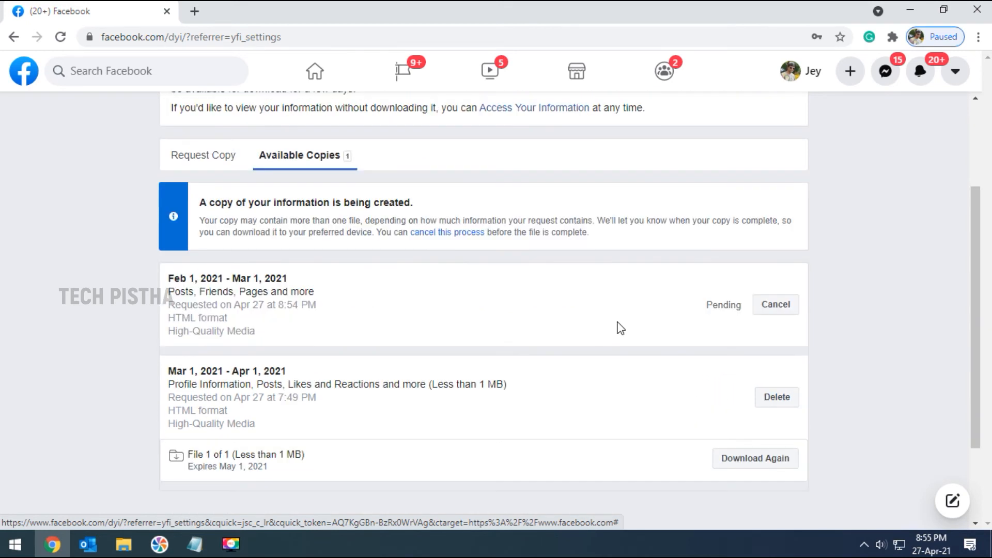
mouse_move(740, 417)
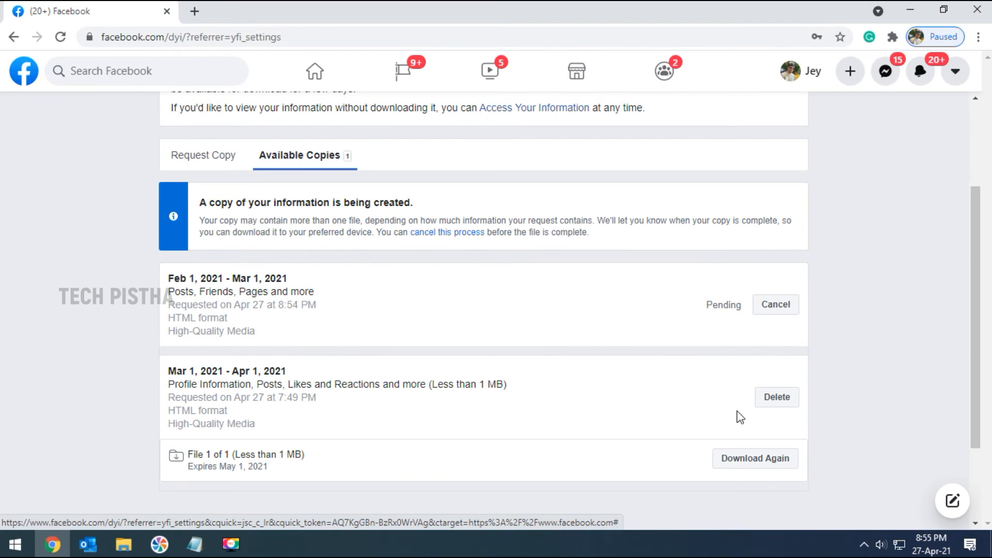
left_click(754, 457)
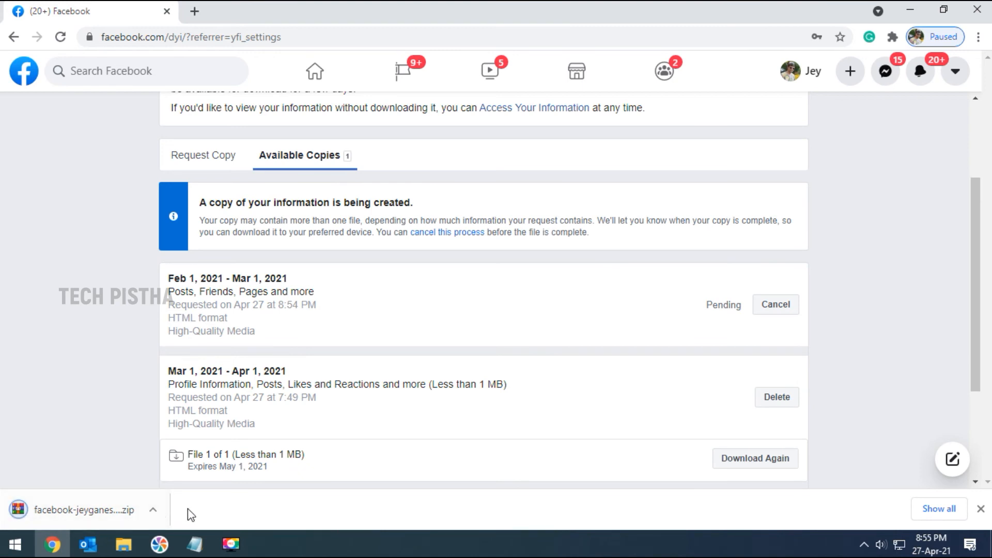
left_click(123, 544)
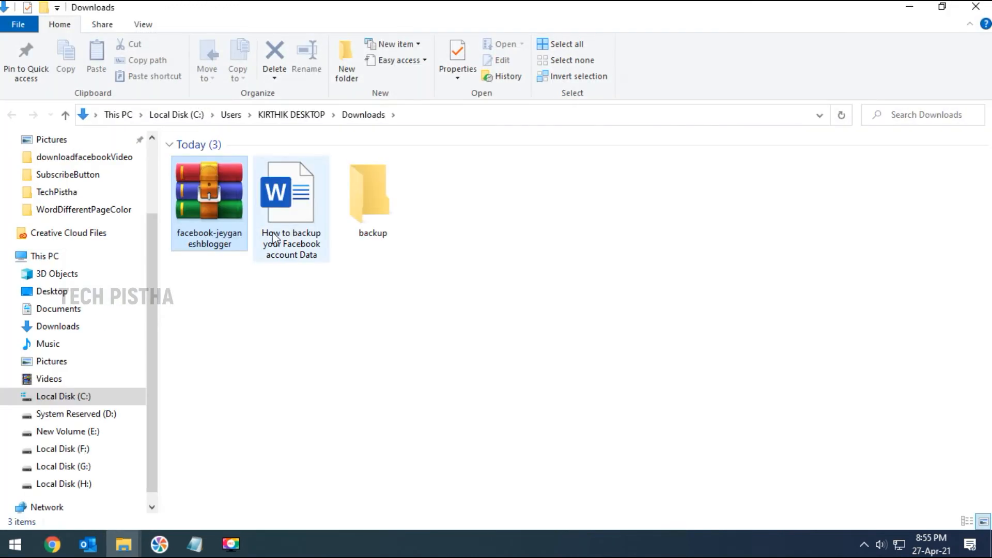
Extract the zip to facebook-jeyganeshblogger, open that folder and select index.html
right_click(209, 190)
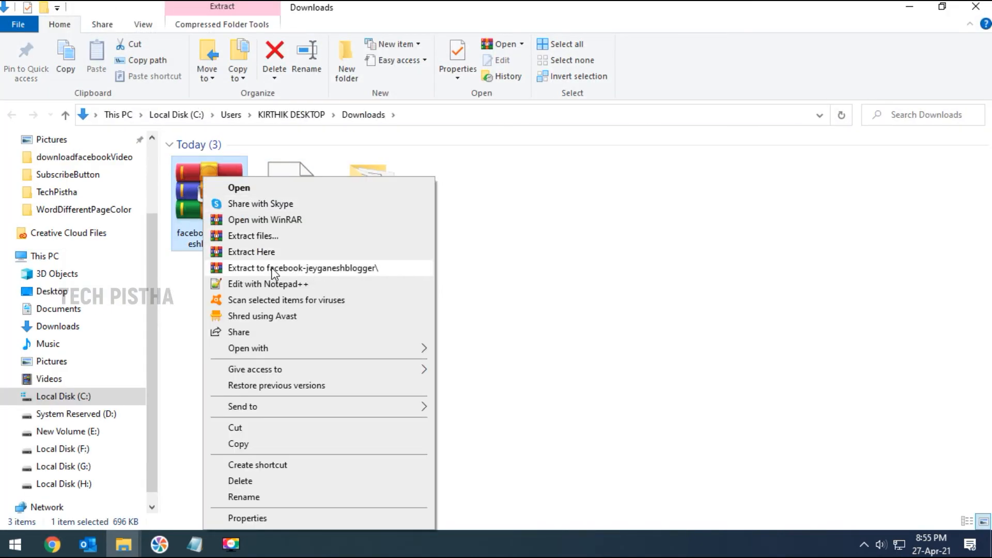
left_click(304, 268)
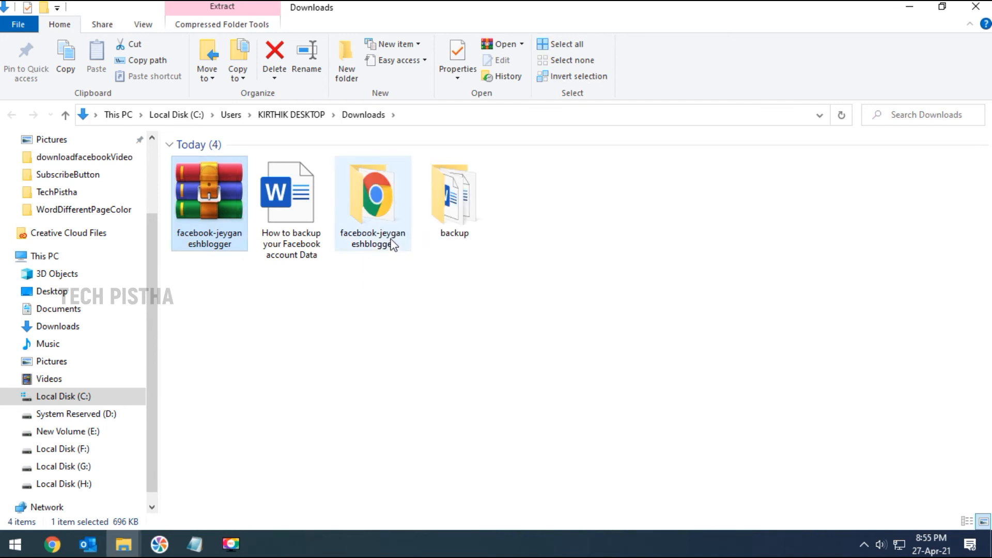
double_click(373, 191)
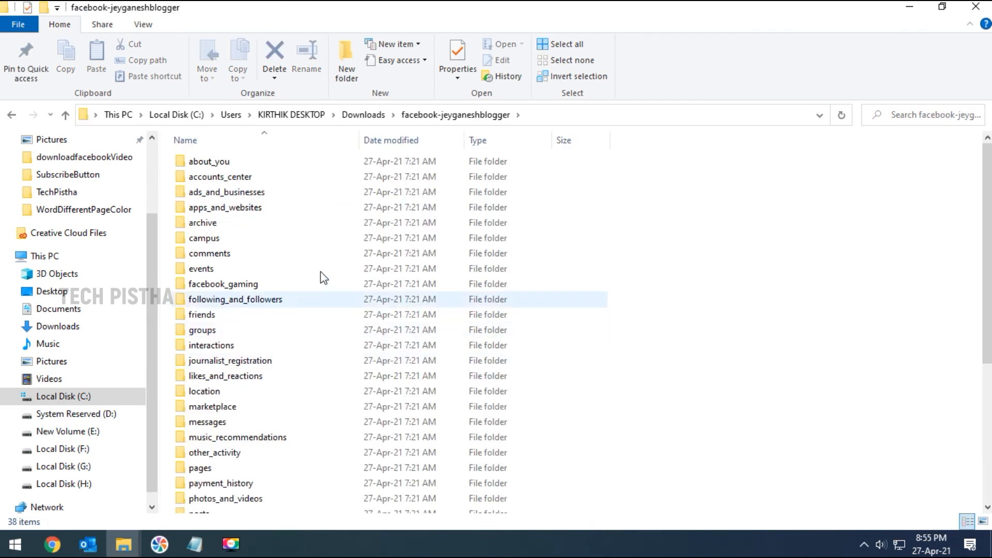
scroll("down", 3)
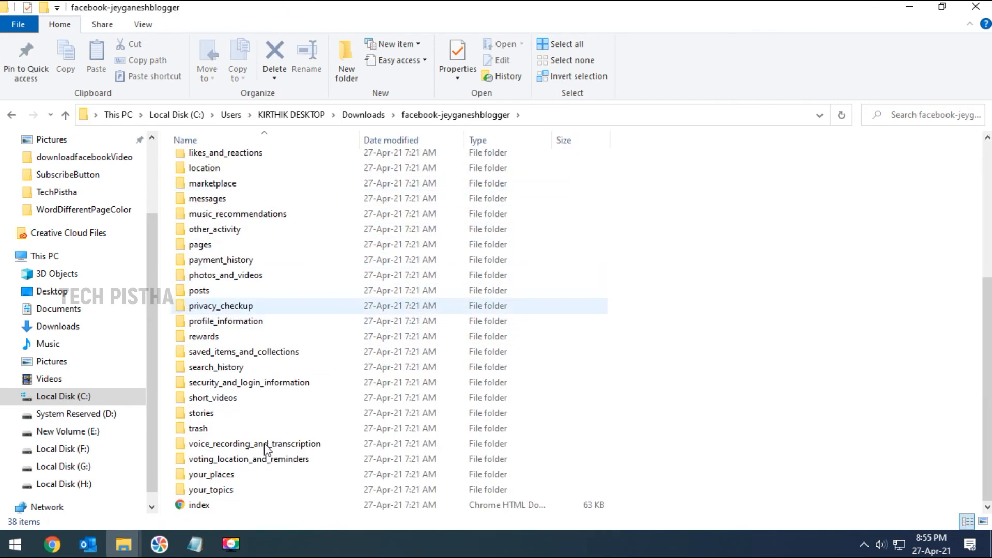
mouse_move(198, 504)
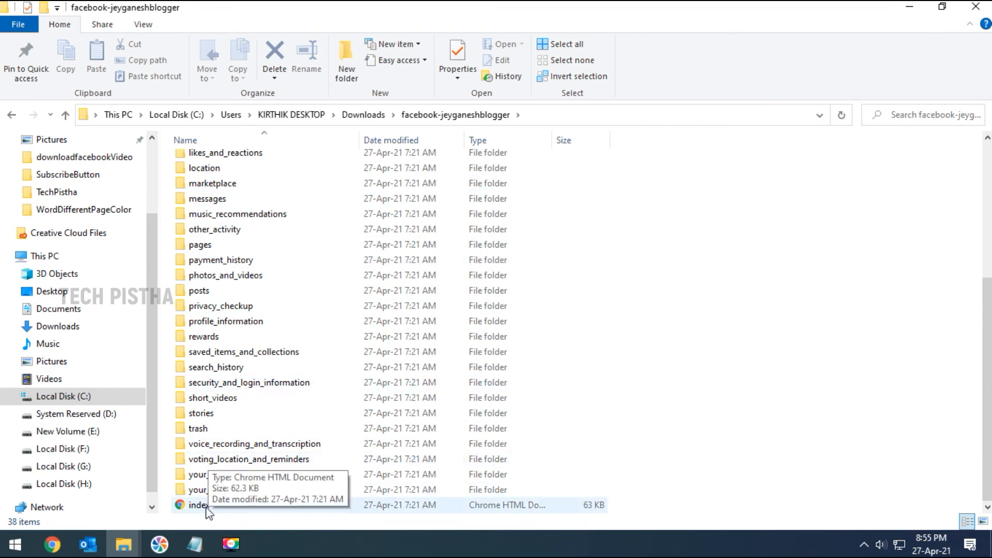
left_click(198, 505)
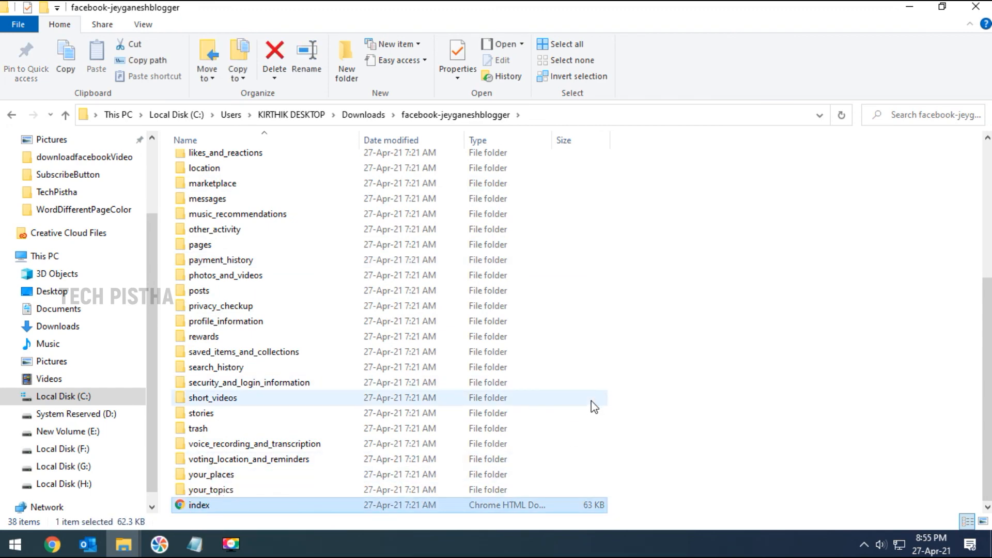
Open index.html in Chrome and scroll through the Your Information categories
double_click(198, 505)
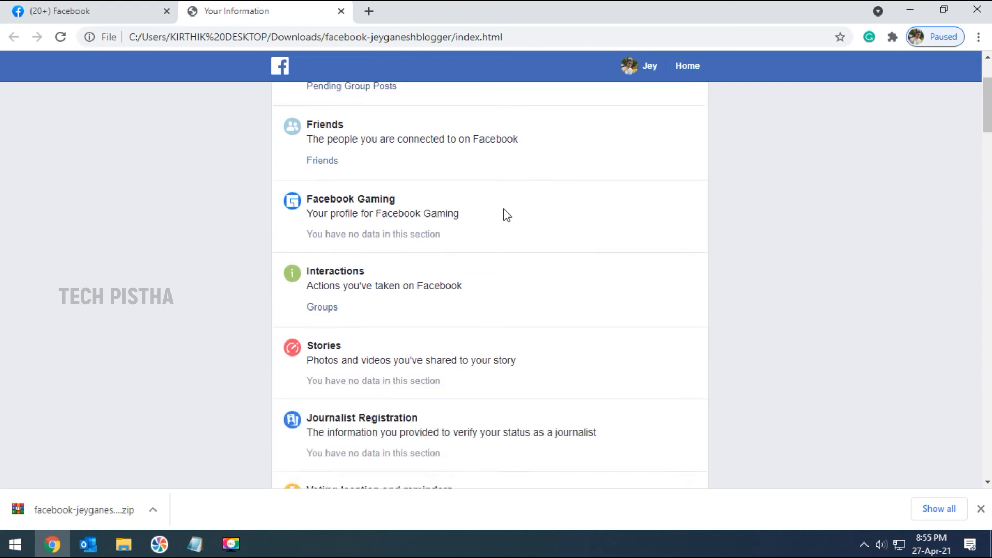
scroll("down", 3)
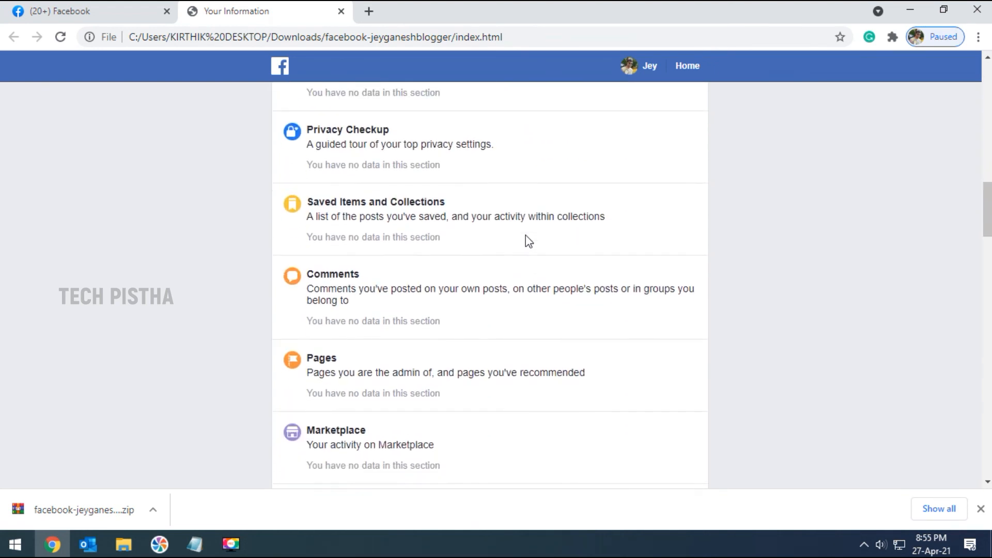
scroll("up", 3)
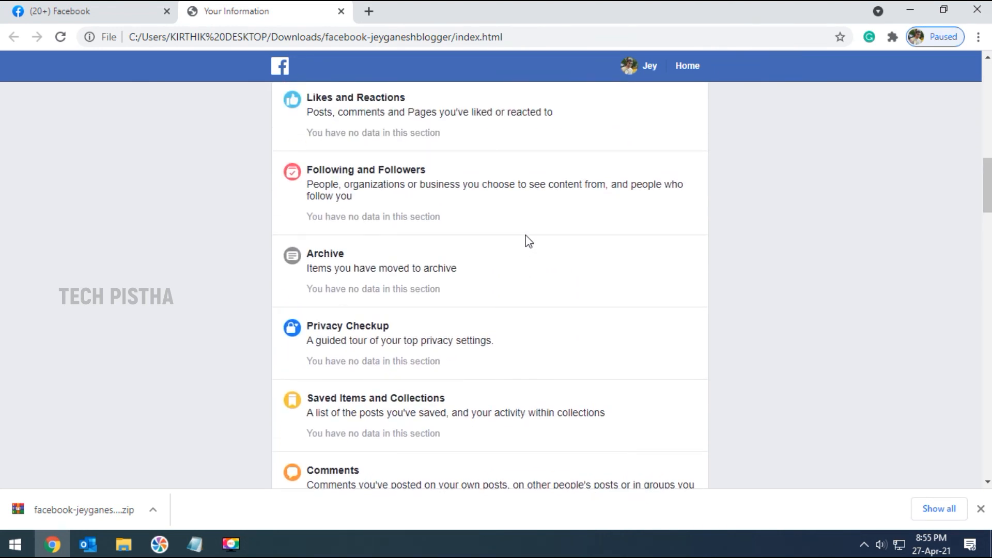